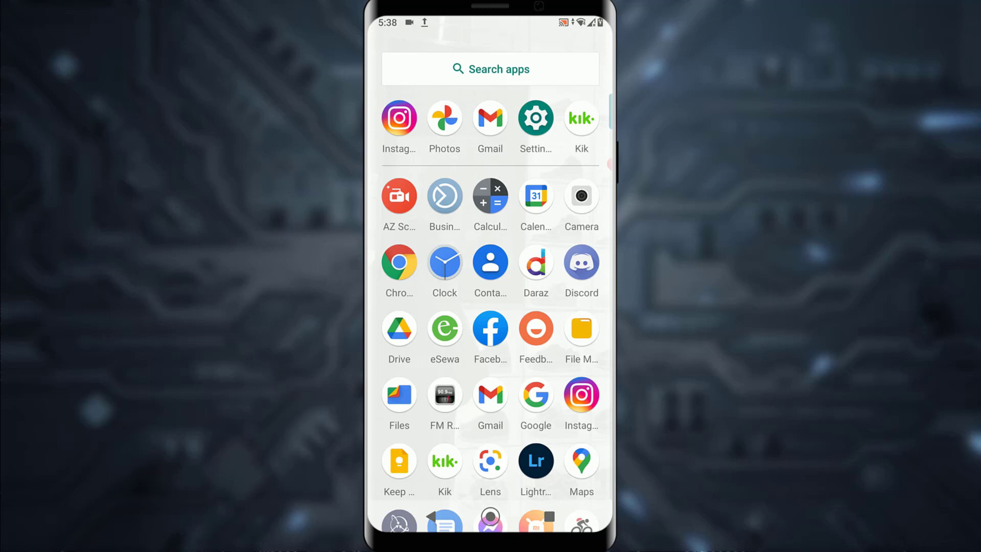
- Launch Kik and reach the contact's chat info page
click(580, 117)
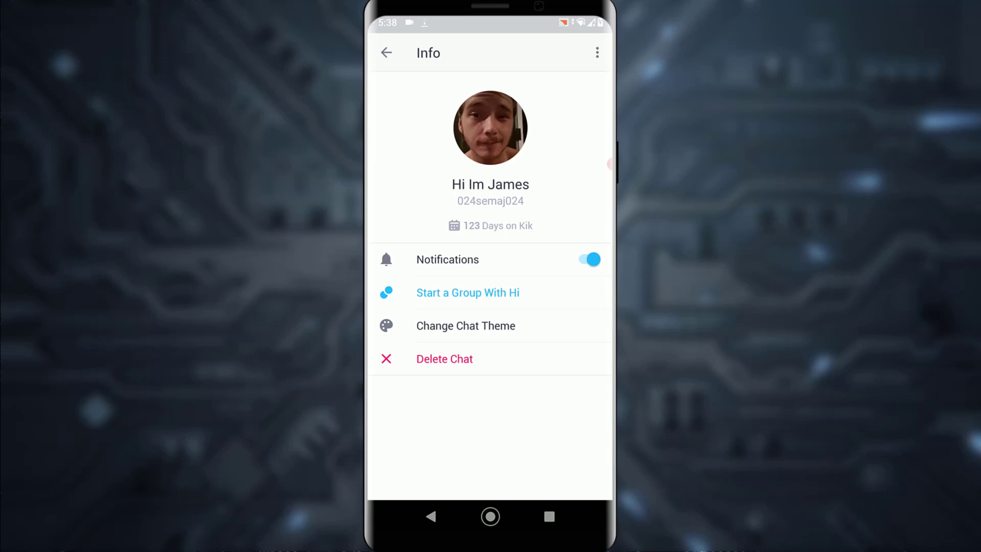
- Preview the free Moondust and Honeycomb themes and set Honeycomb as the chat theme
click(465, 325)
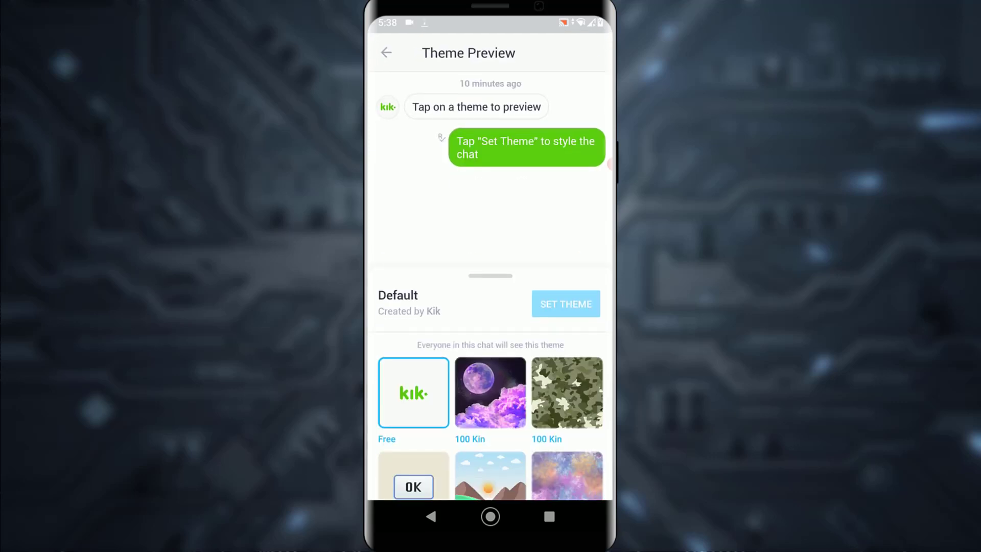
scroll(down, 3)
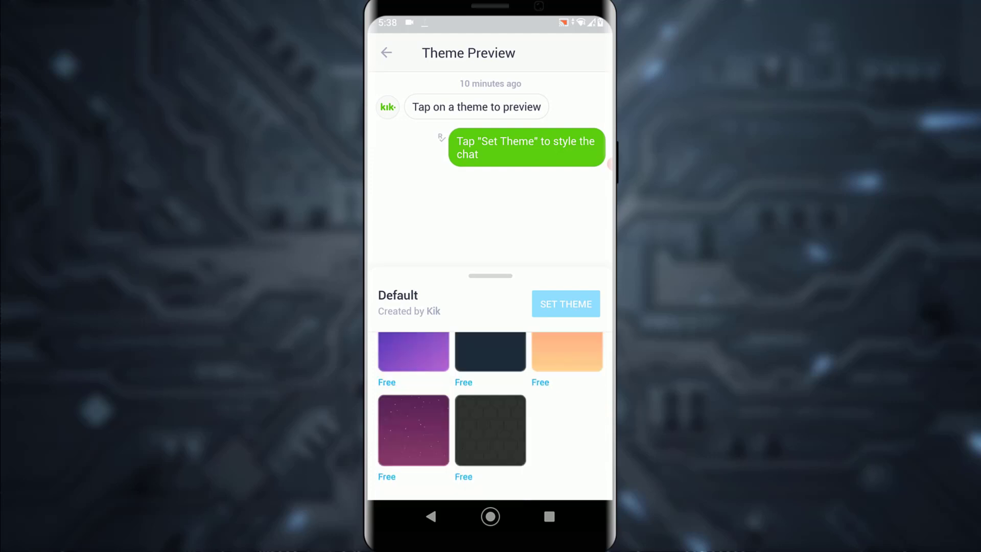
click(414, 441)
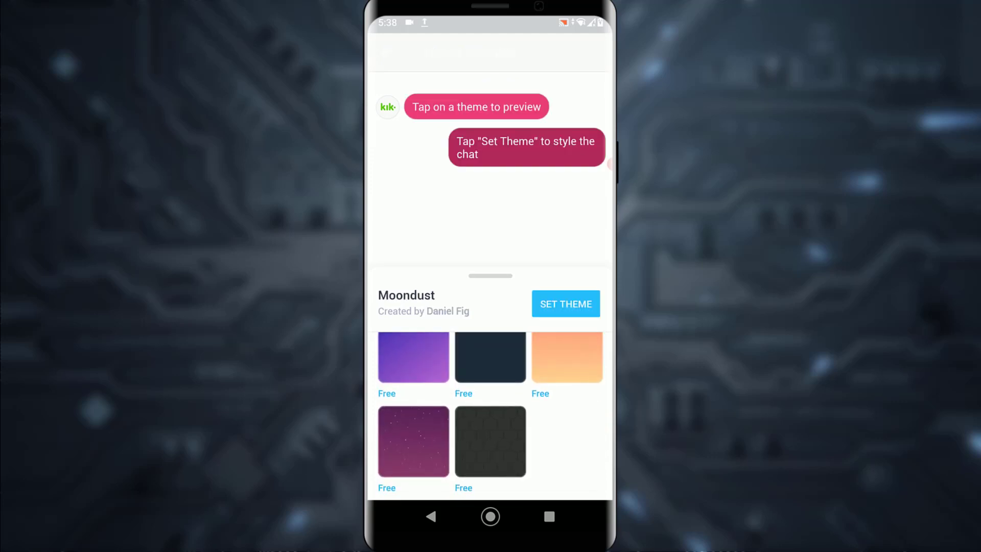
click(414, 441)
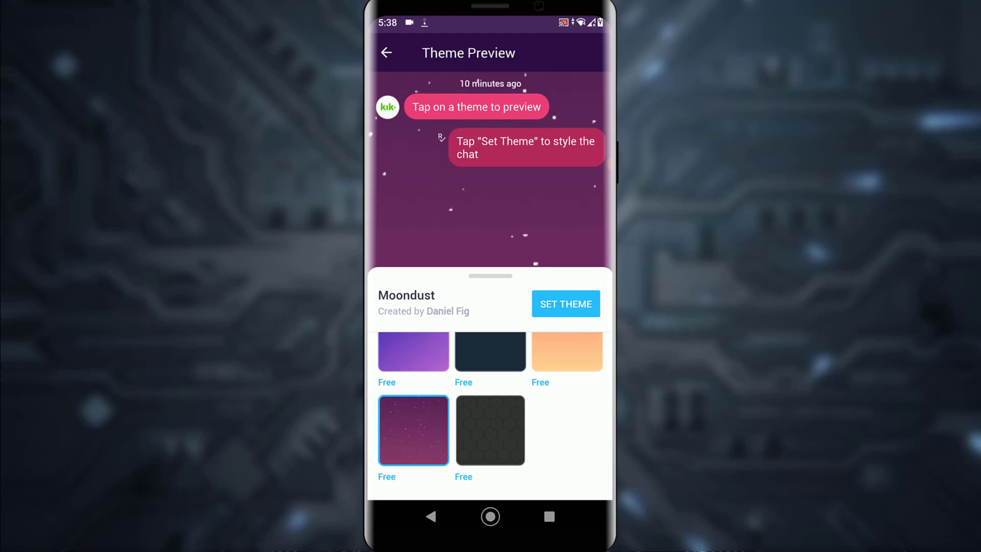
click(491, 430)
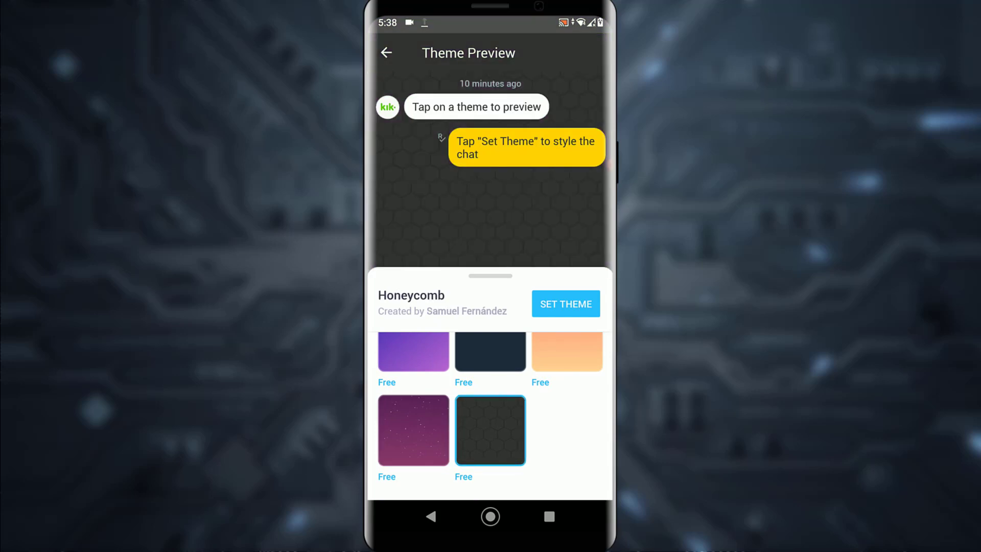
click(563, 303)
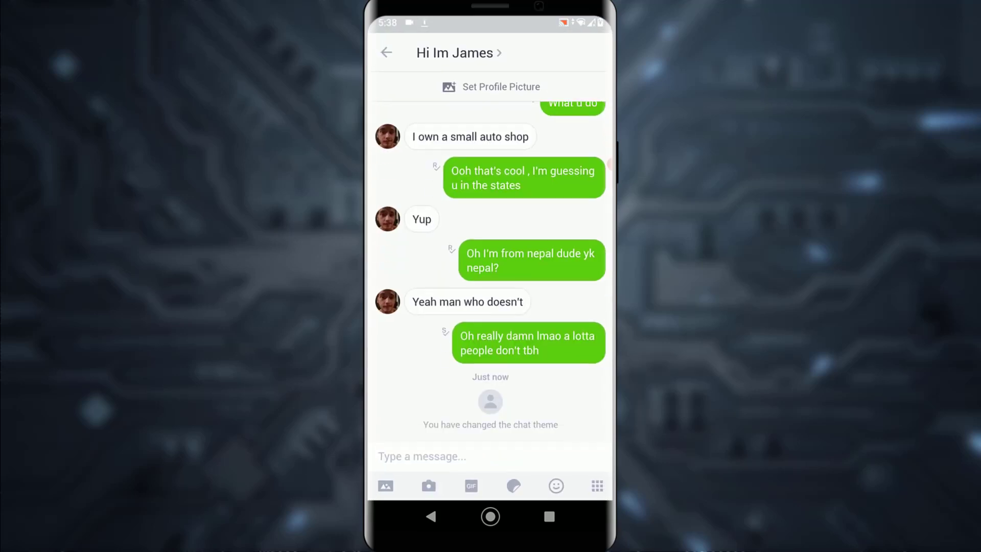